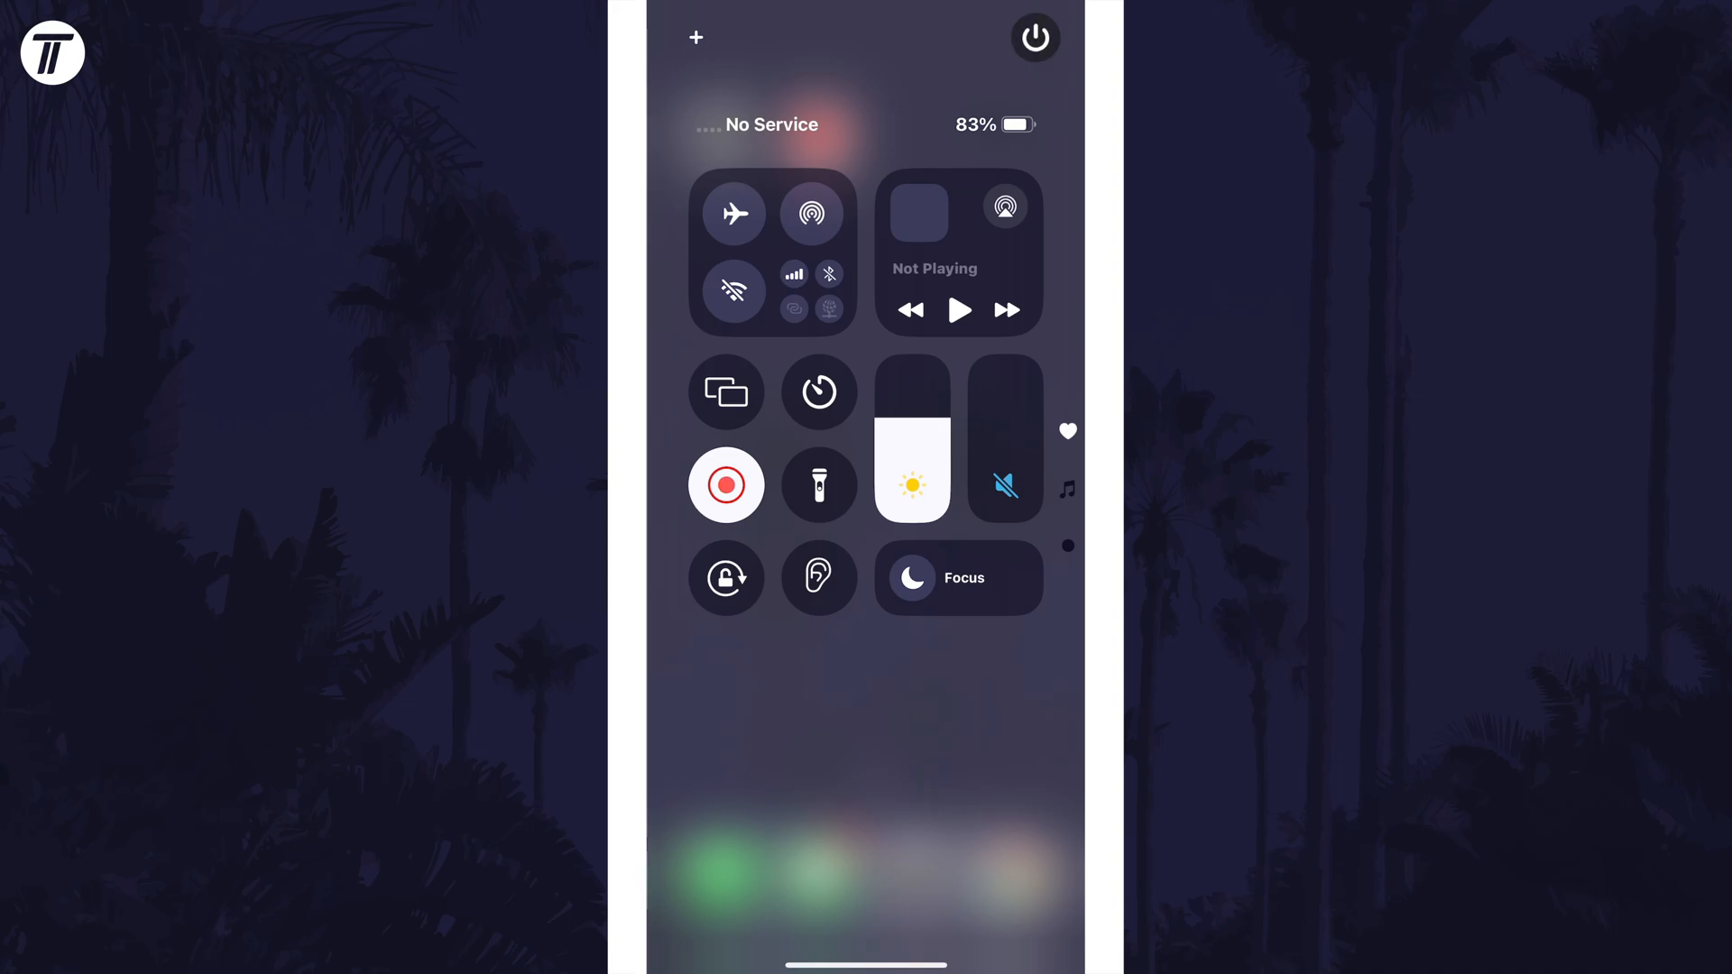
Step: Show the slide-to-power-off screen from the Control Centre power icon
click(1037, 39)
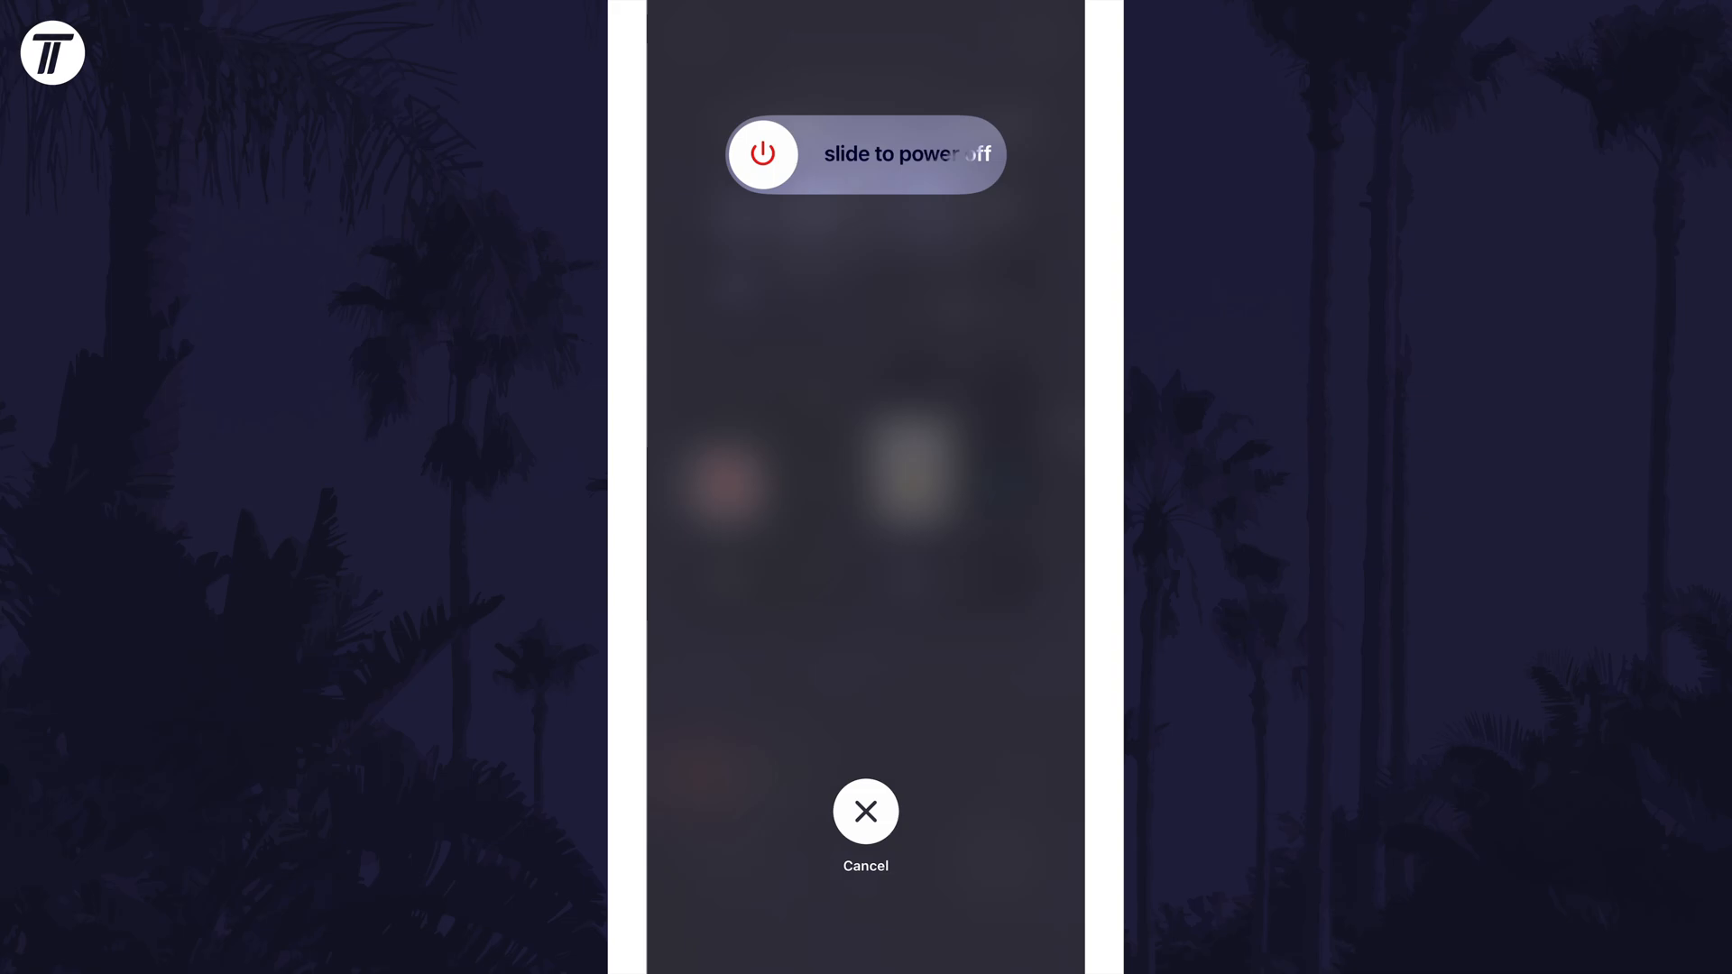
Step: Cancel the slider, then bring up the shutdown screen with power-off and SOS sliders
click(864, 812)
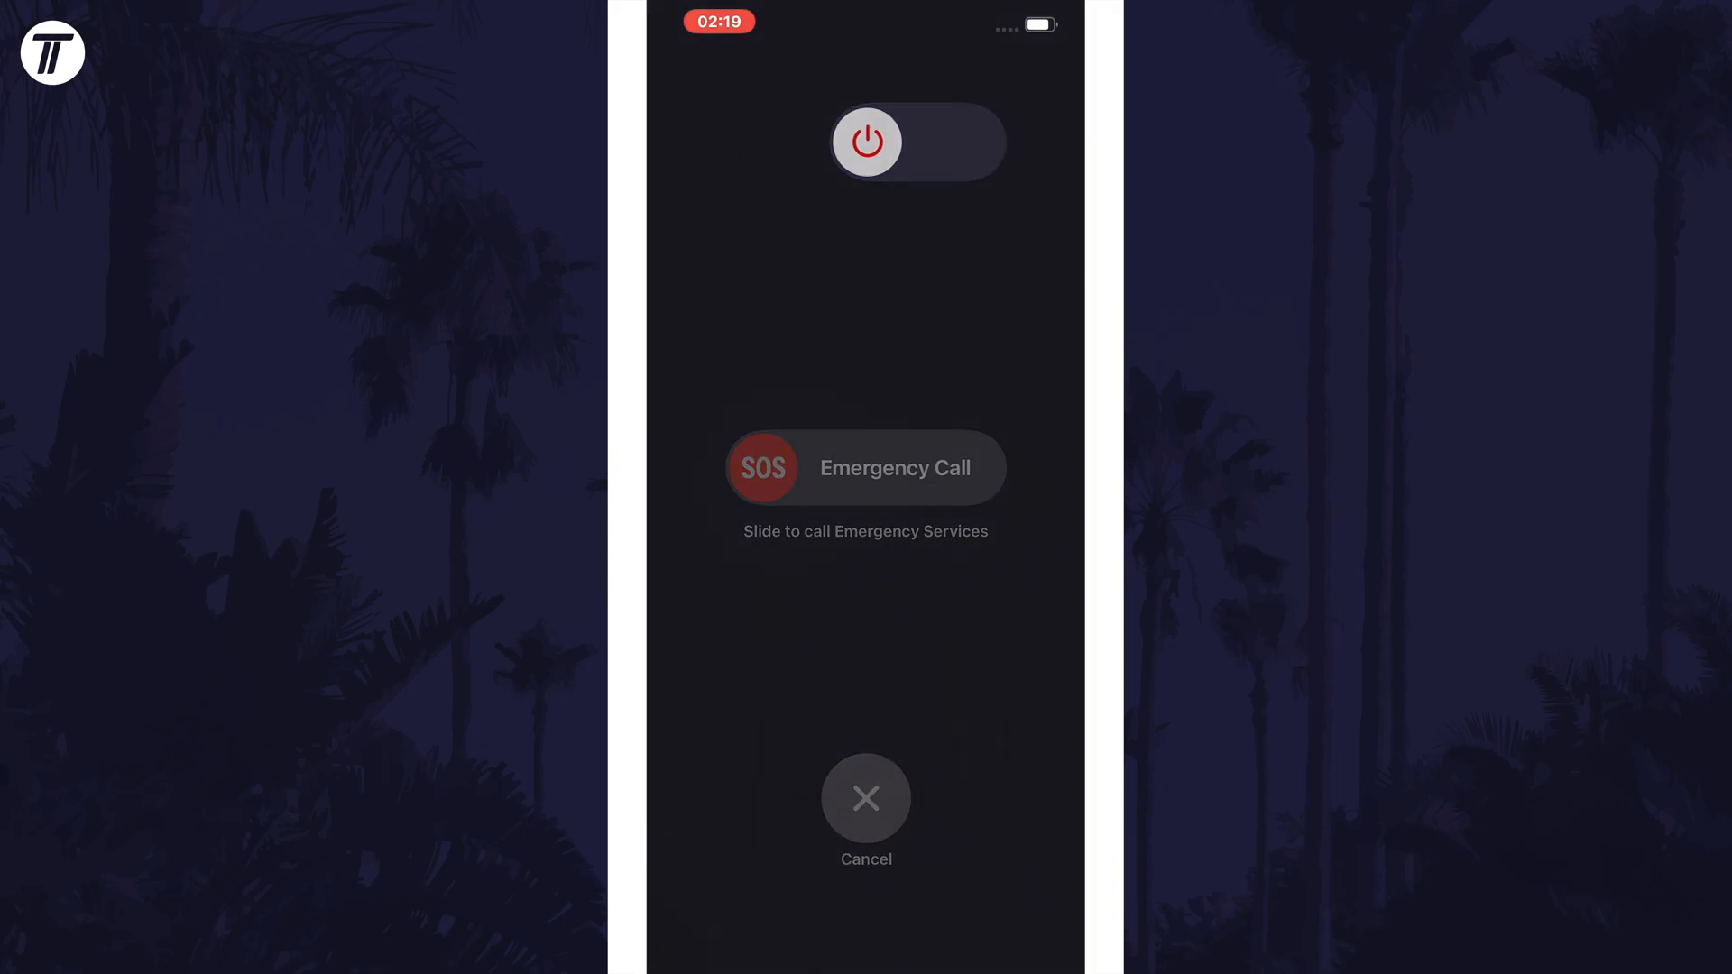
Step: Launch Settings, go to General and scroll down toward the Shut Down option
click(866, 798)
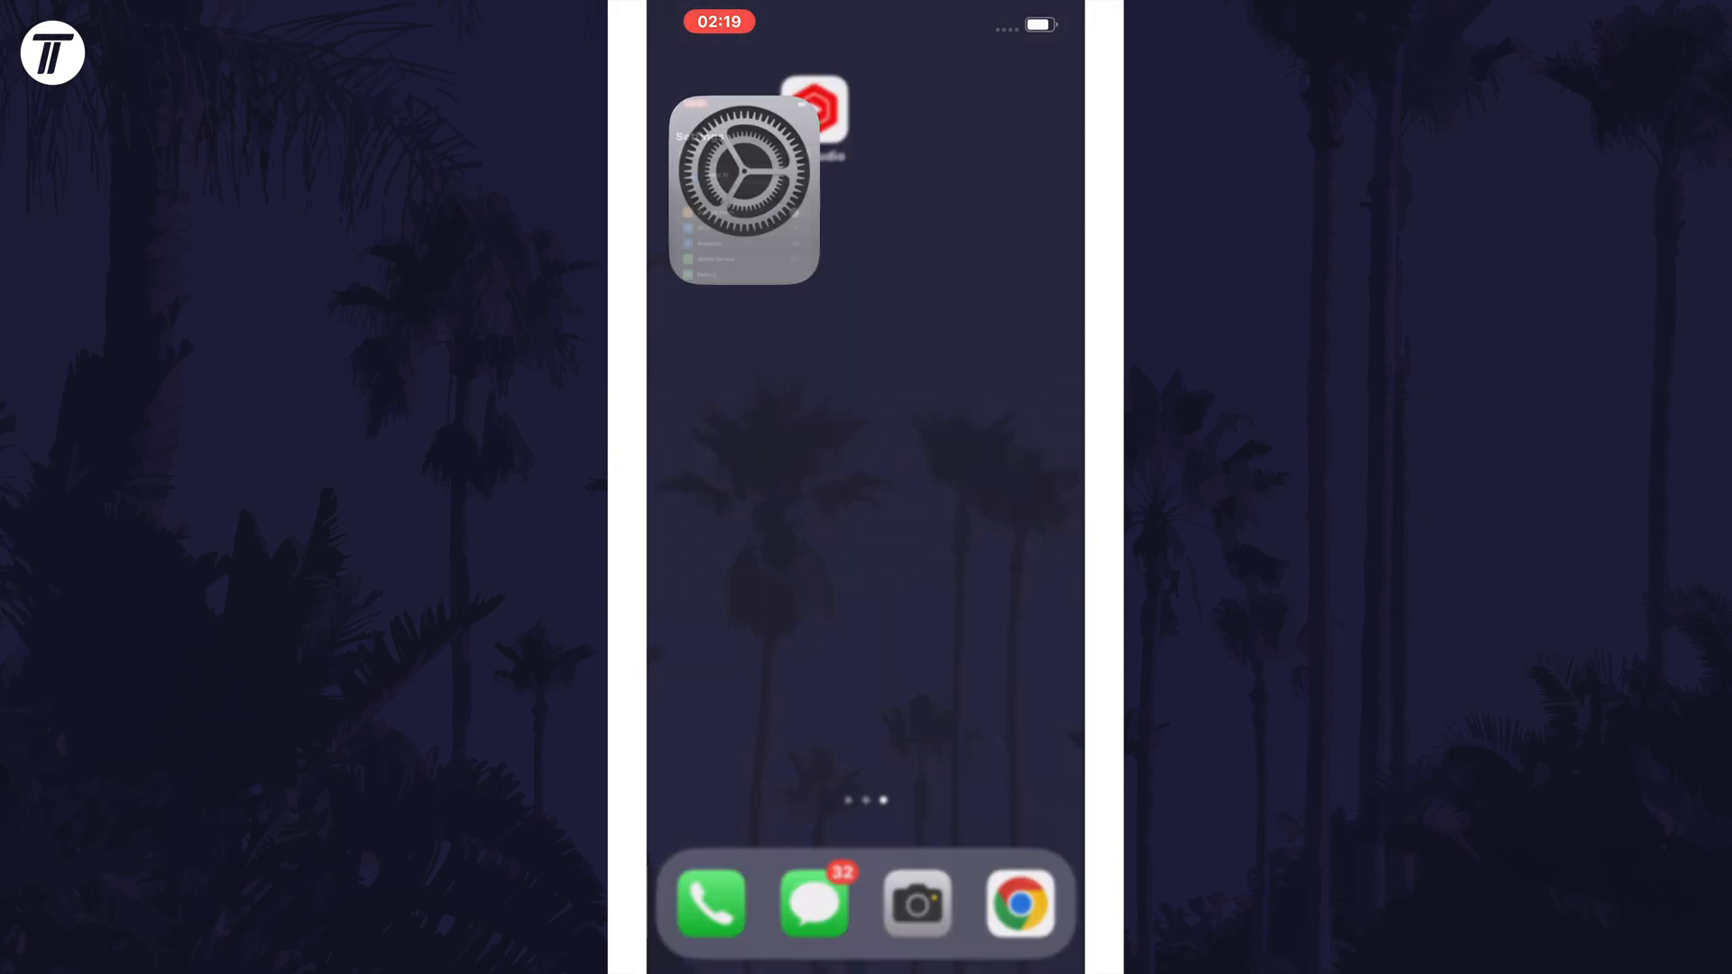
click(739, 171)
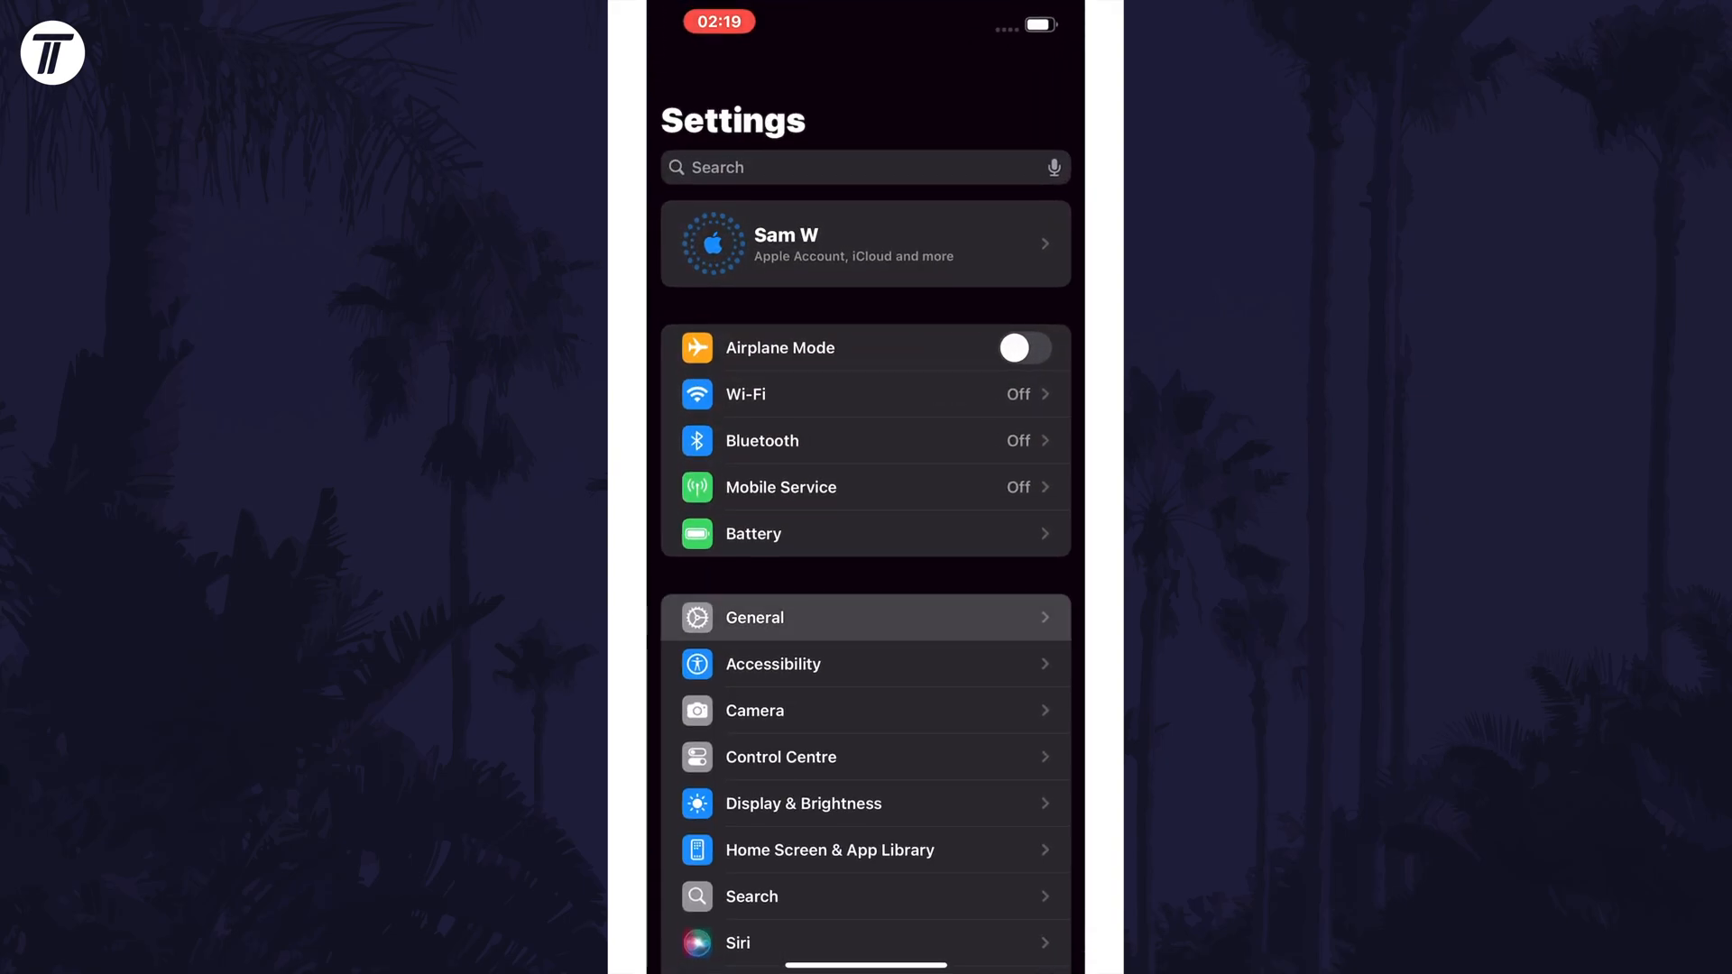
click(754, 617)
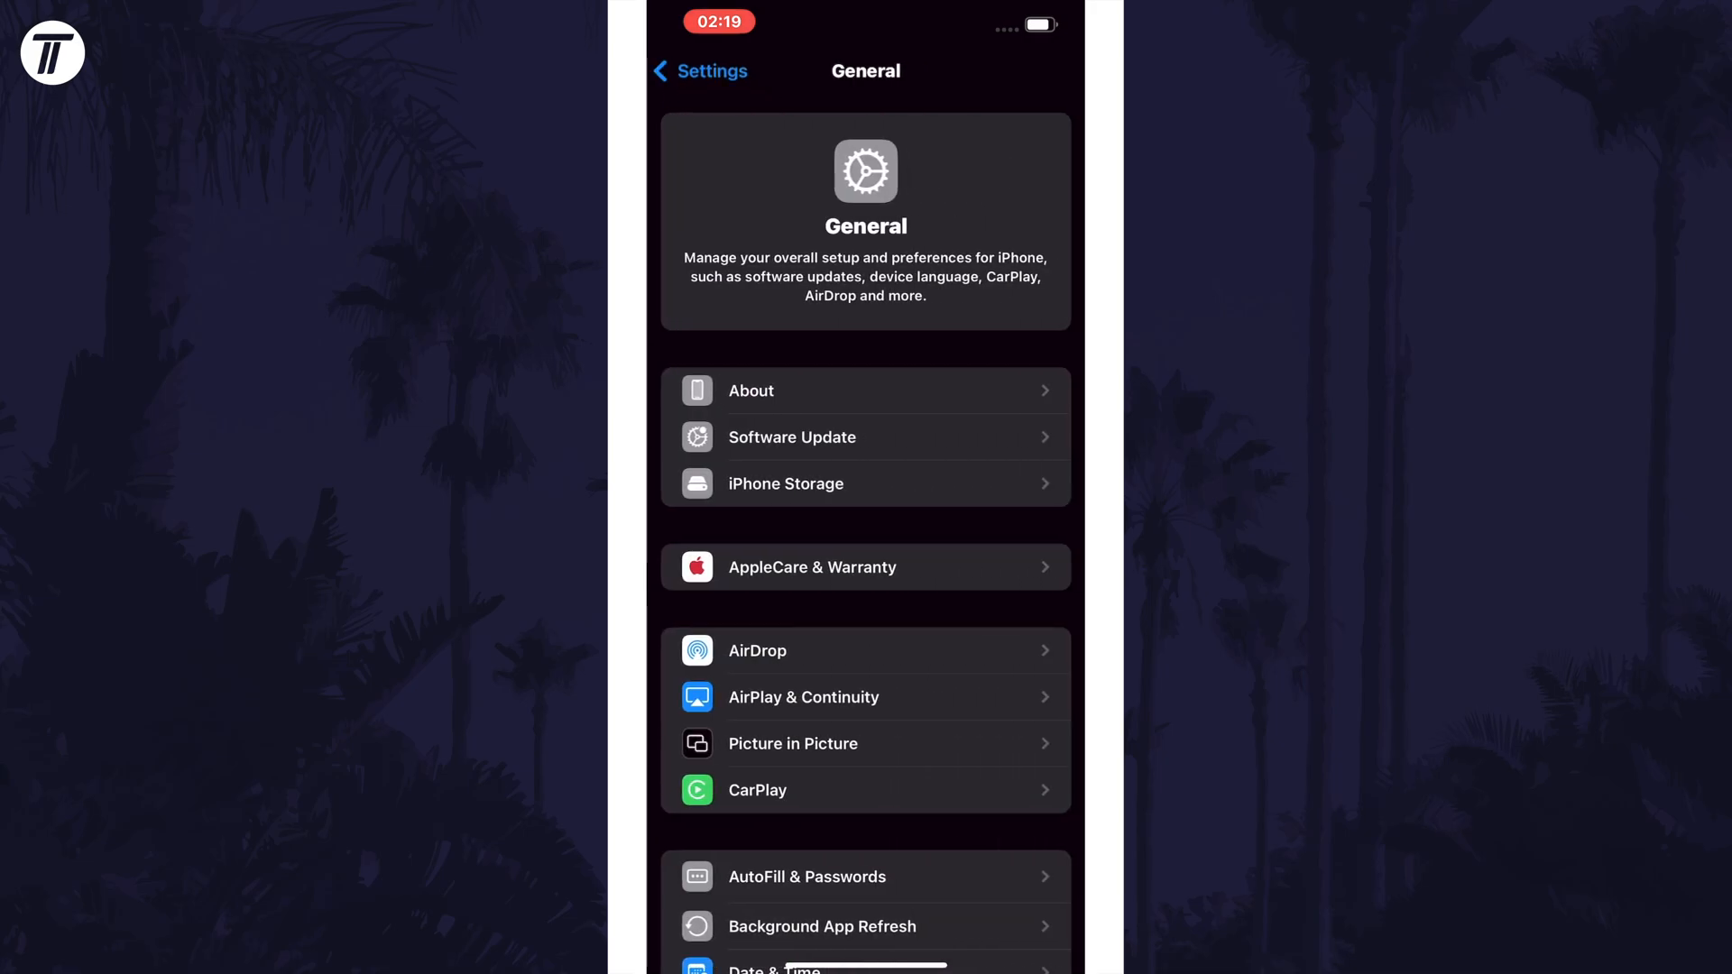
scroll(down, 3)
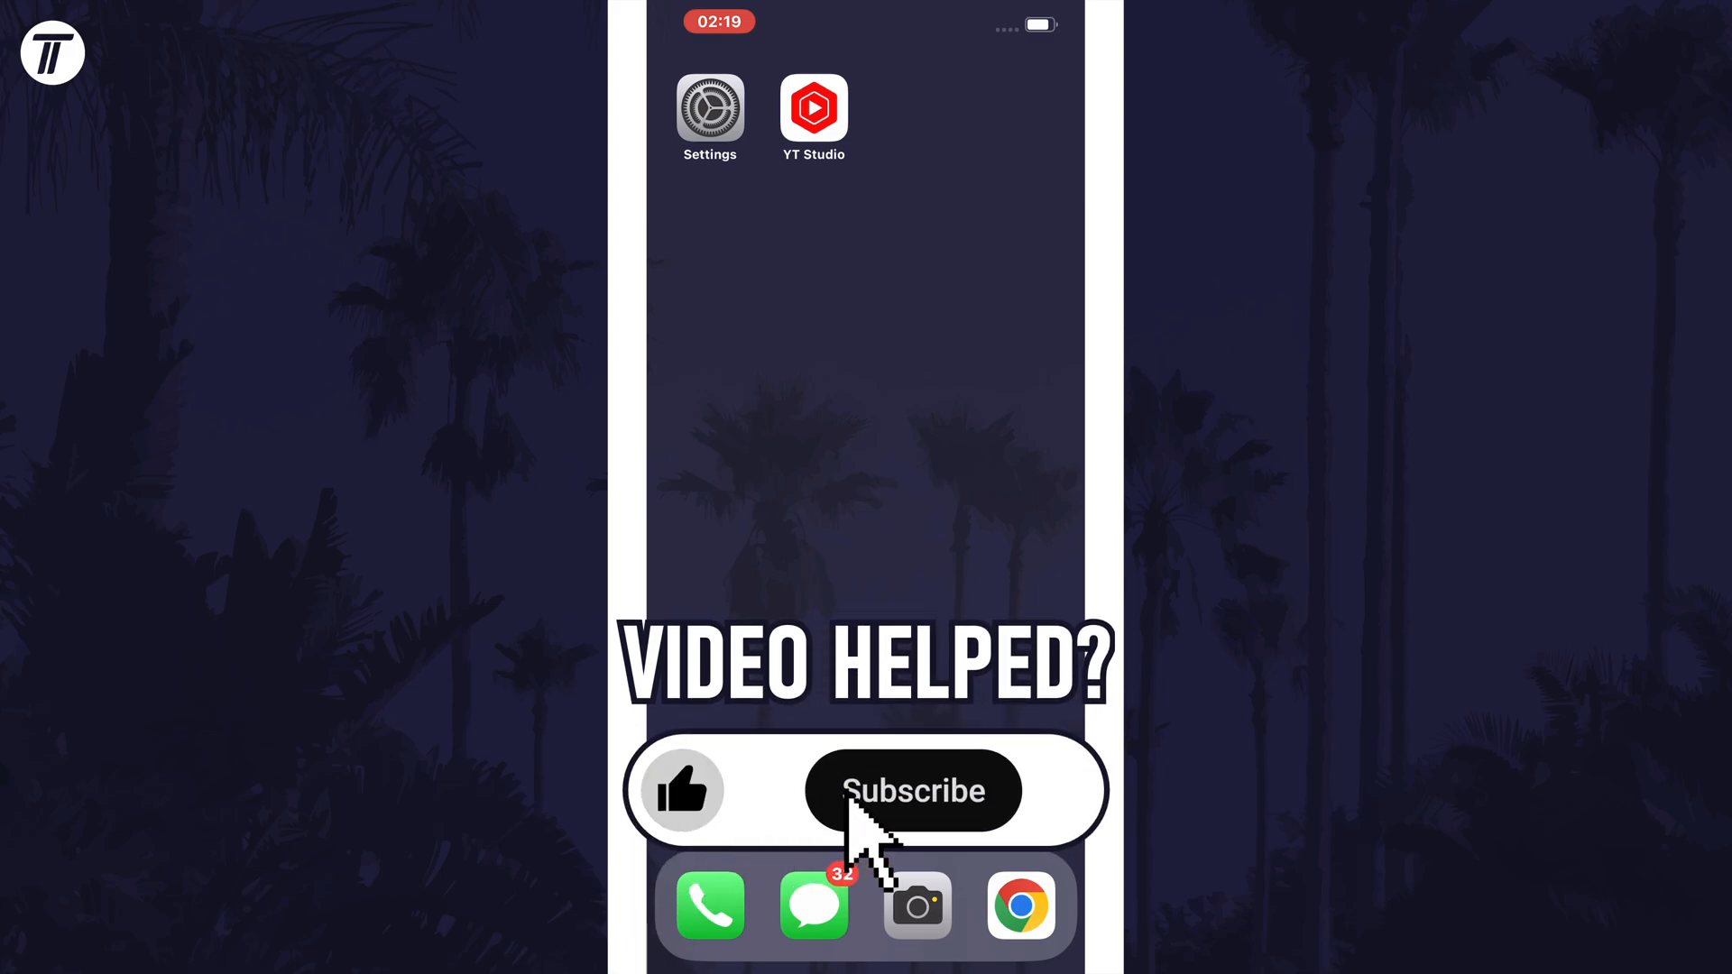
Step: Use Shut Down in General, then leave Settings for the Home Screen
click(913, 792)
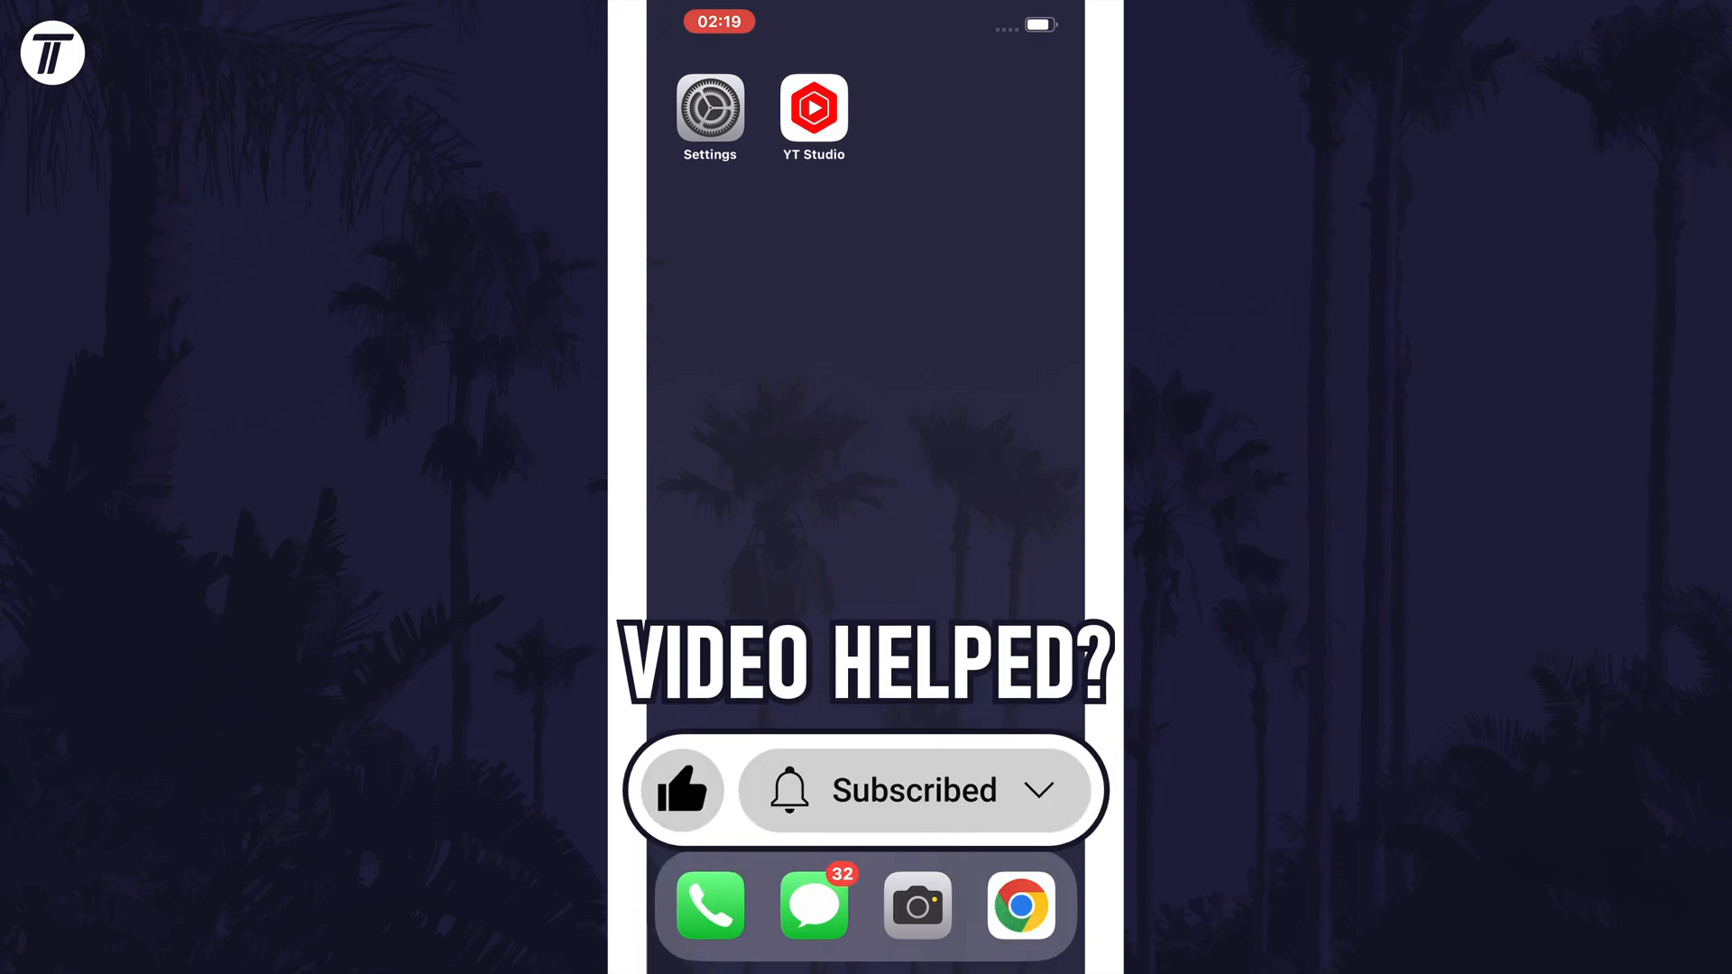